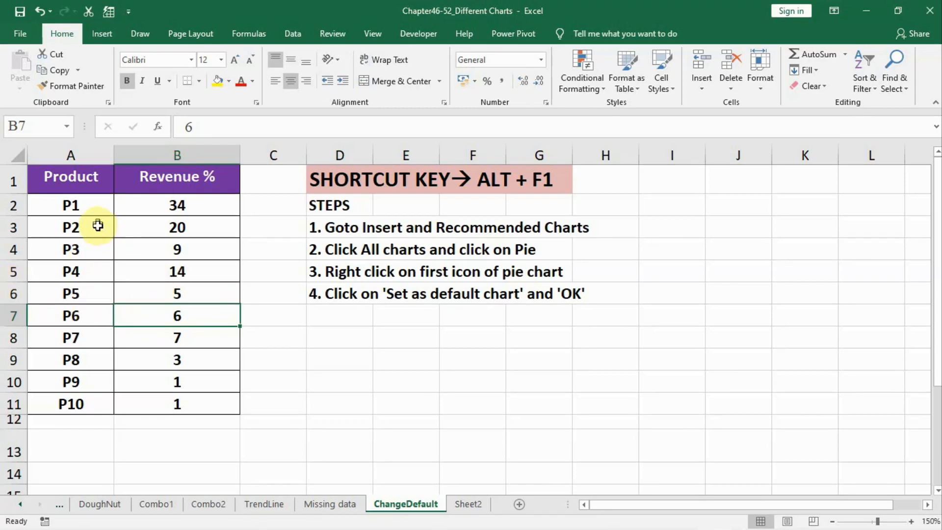
pyautogui.moveTo(144, 248)
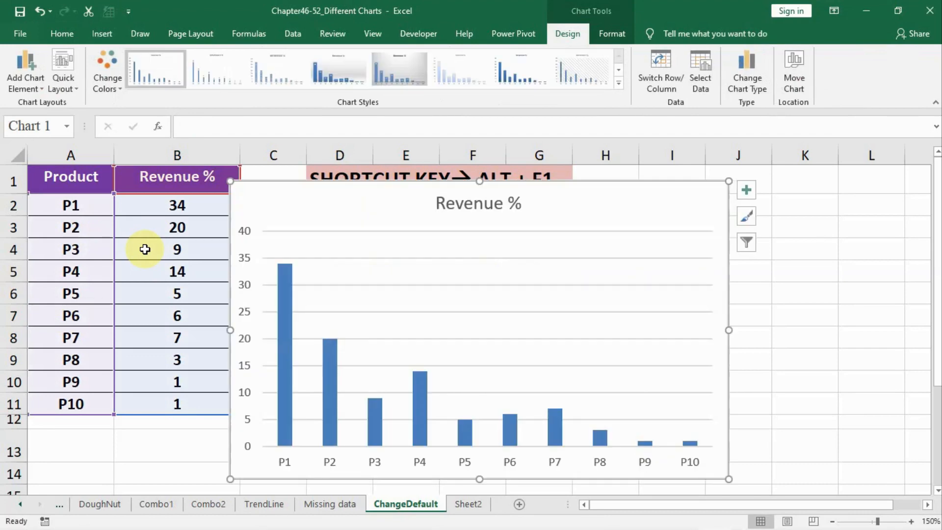
pyautogui.moveTo(345, 423)
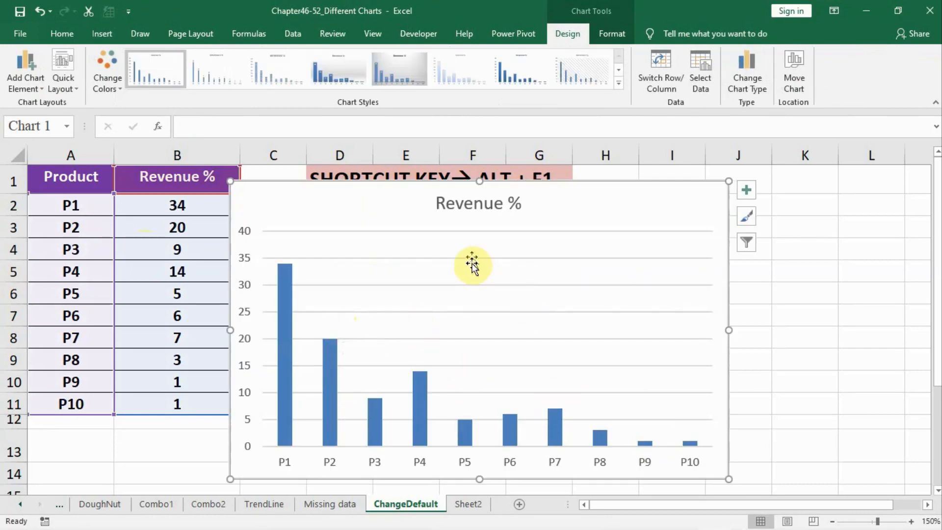
pyautogui.moveTo(356, 215)
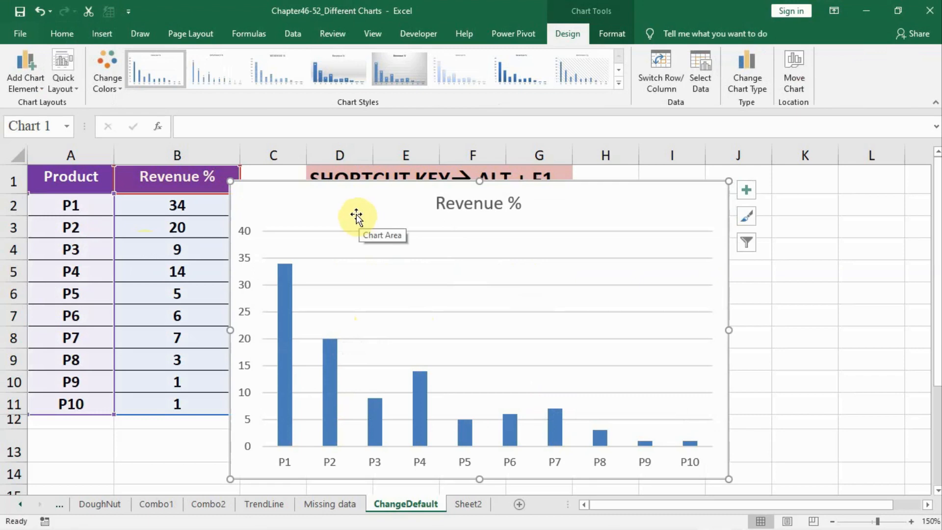
pyautogui.moveTo(353, 216)
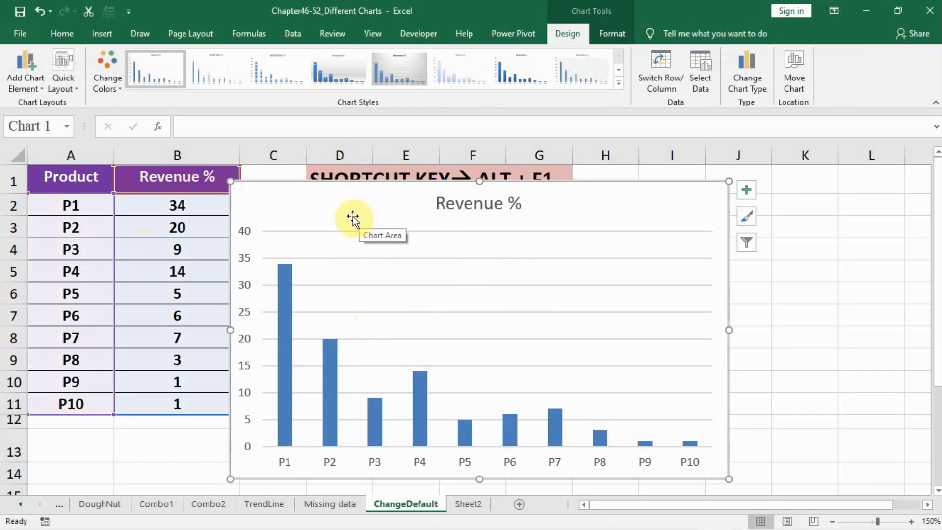
pyautogui.moveTo(289, 225)
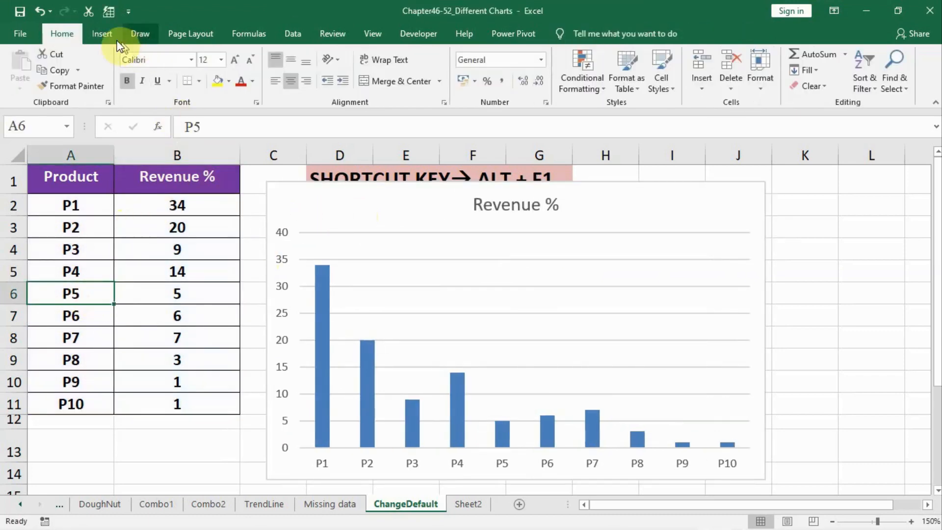
# Show the recommended charts for the revenue data from the Insert tab.
pyautogui.click(101, 33)
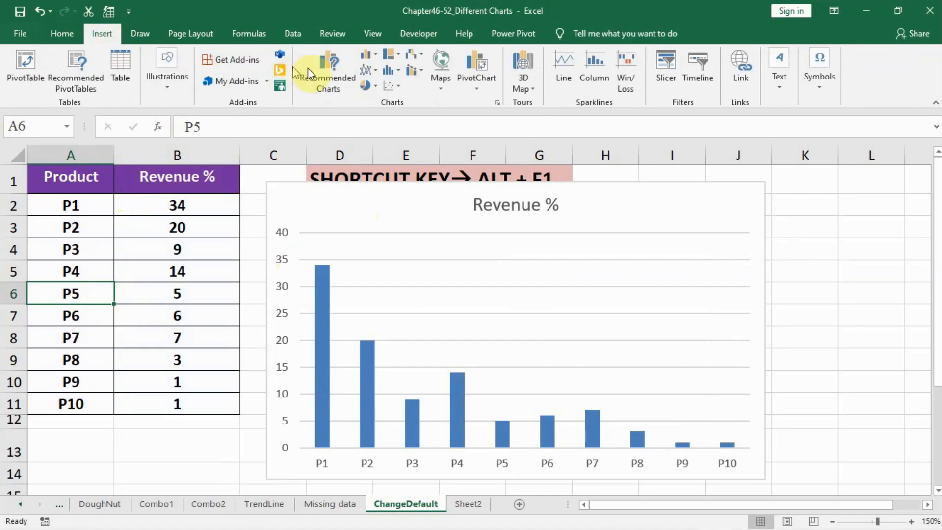
pyautogui.click(327, 72)
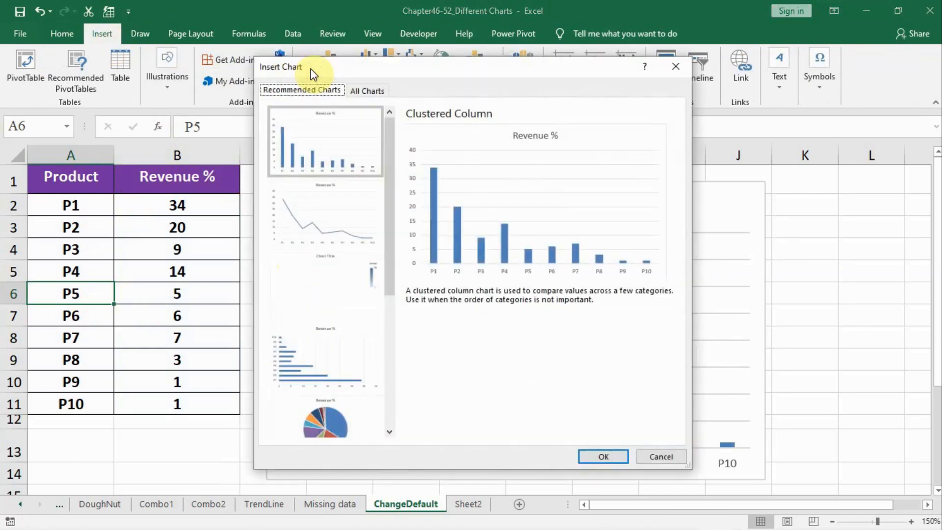
# Pick the basic pie chart under All Charts > Pie and confirm it.
pyautogui.click(366, 91)
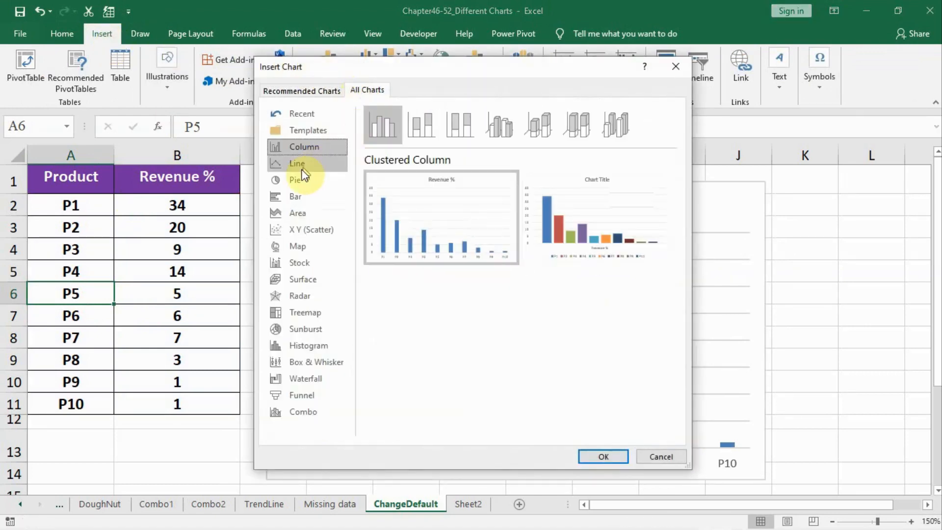
pyautogui.click(295, 180)
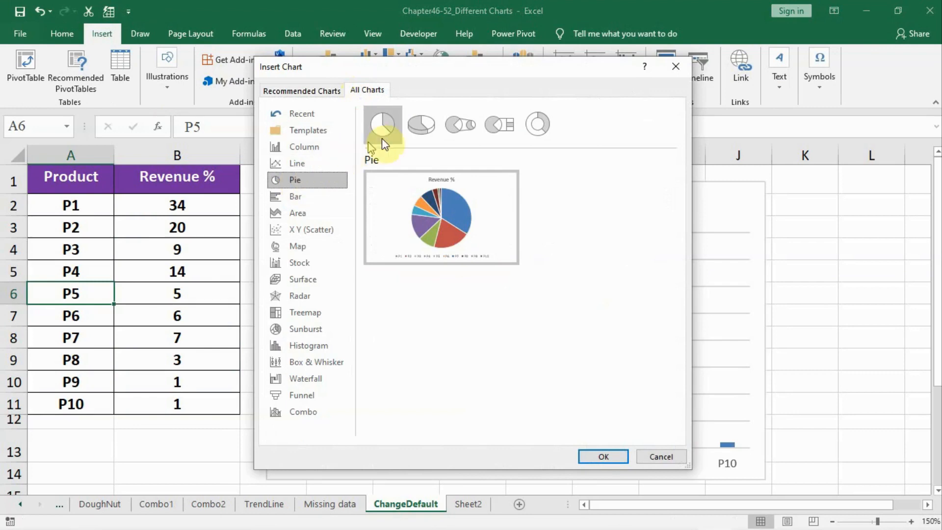
pyautogui.moveTo(420, 124)
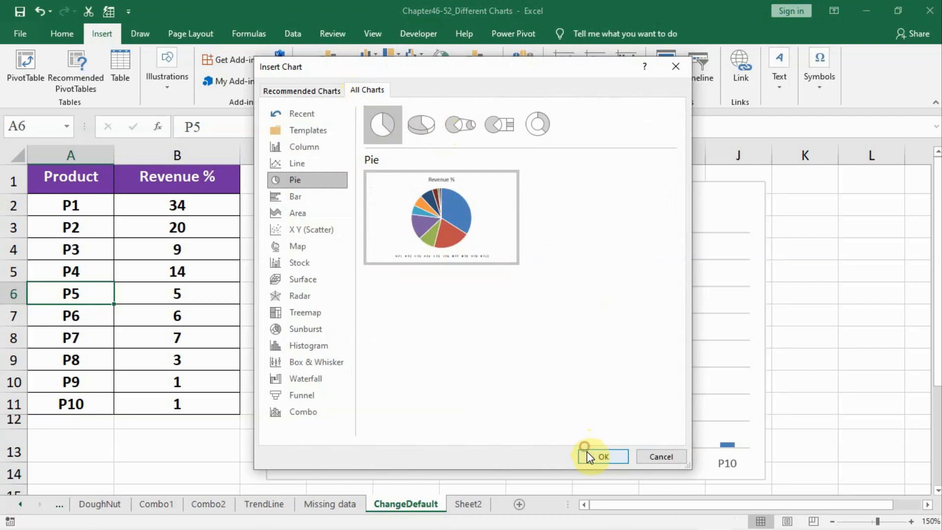
pyautogui.click(602, 457)
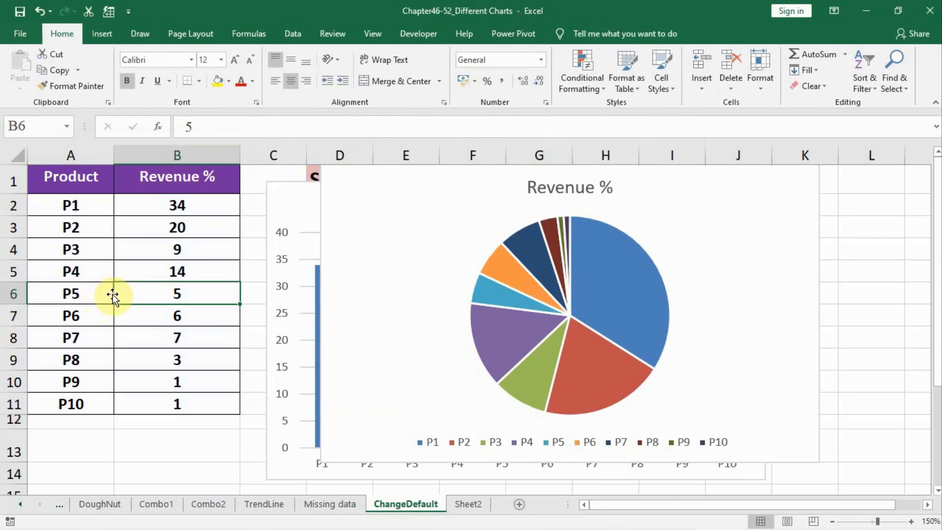
# Delete the pie chart and select a cell in the revenue data.
pyautogui.click(111, 294)
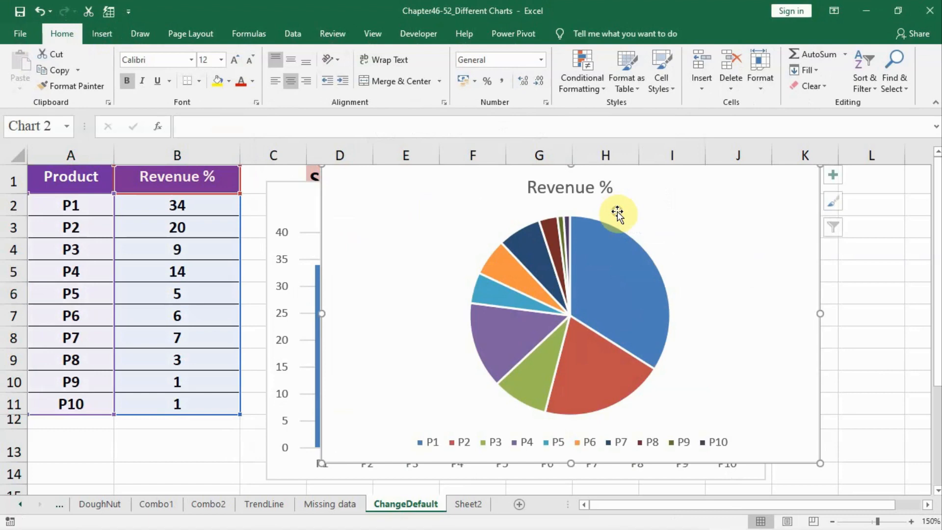
pyautogui.click(177, 294)
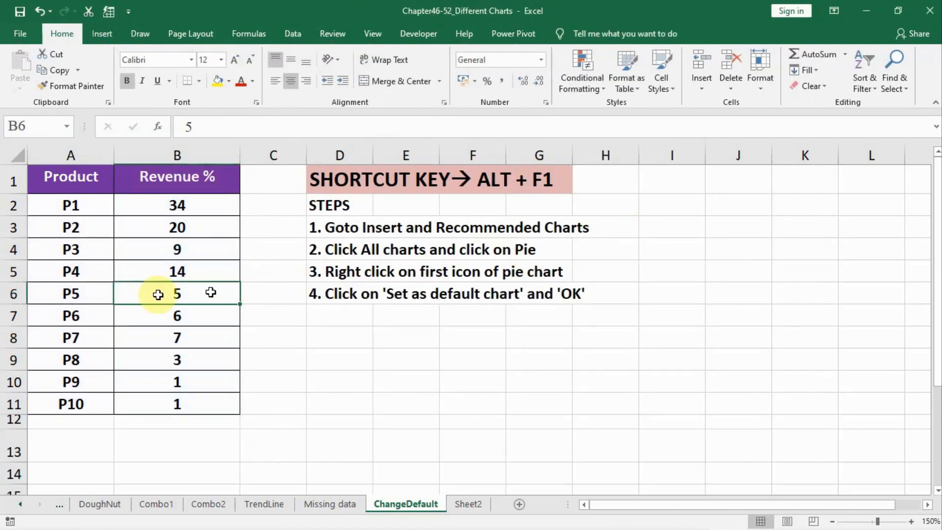
pyautogui.click(177, 248)
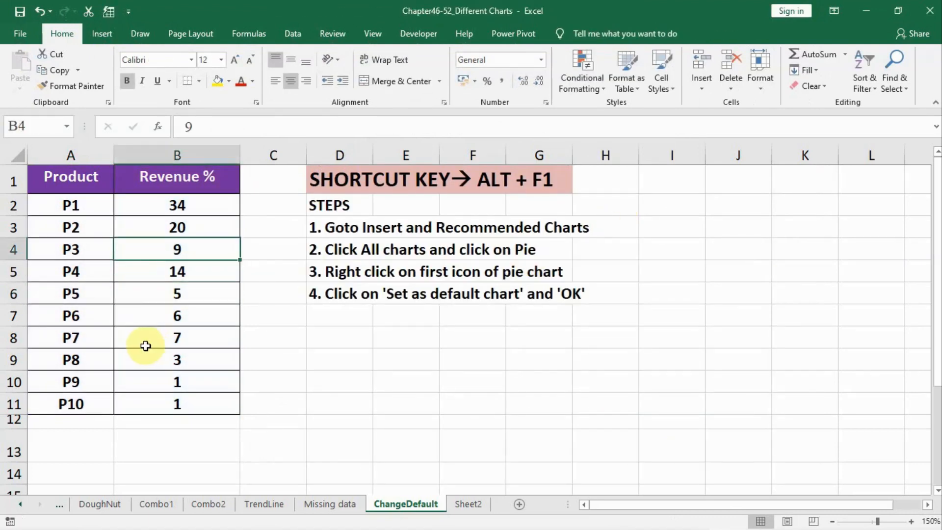